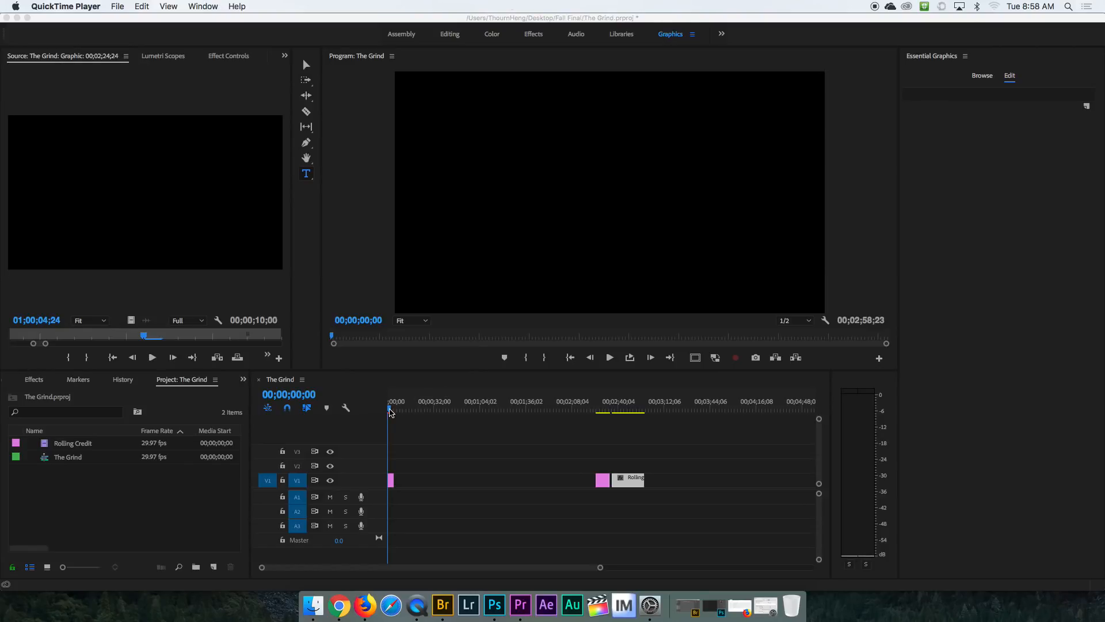
# Add a new empty Digital SLR 1080p30 sequence called 'The Grind' to the project.
pyautogui.click(392, 410)
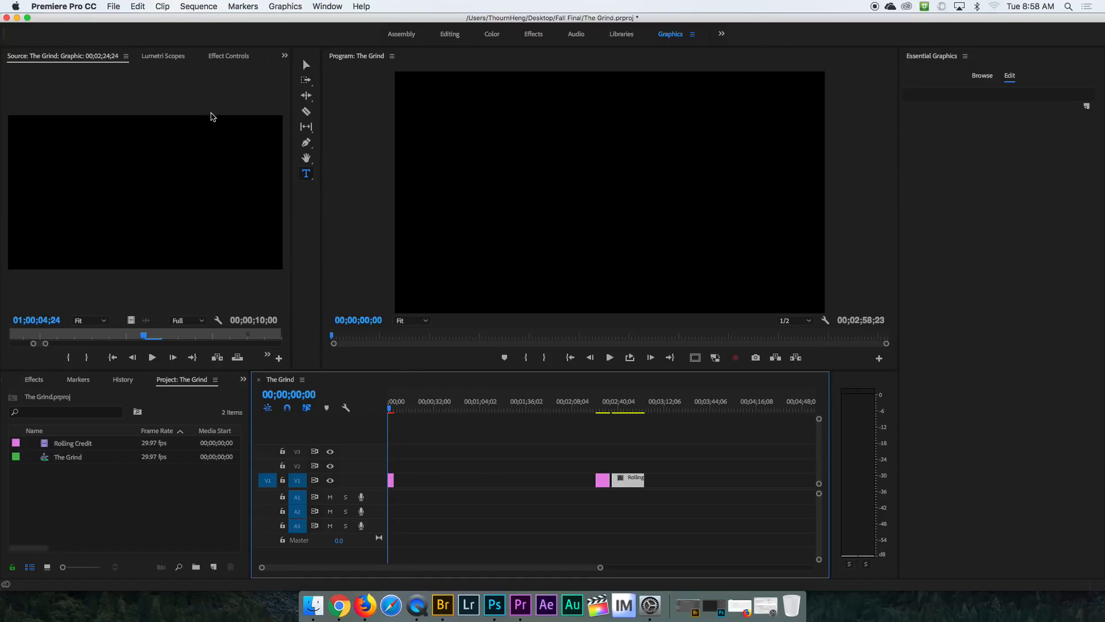
pyautogui.click(114, 6)
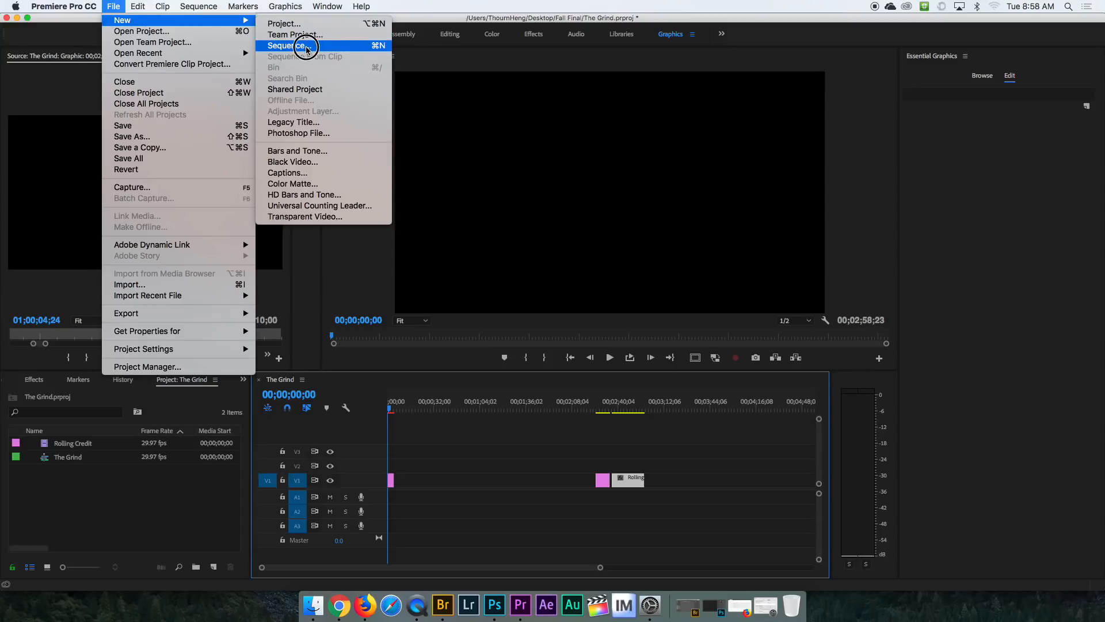
pyautogui.click(287, 45)
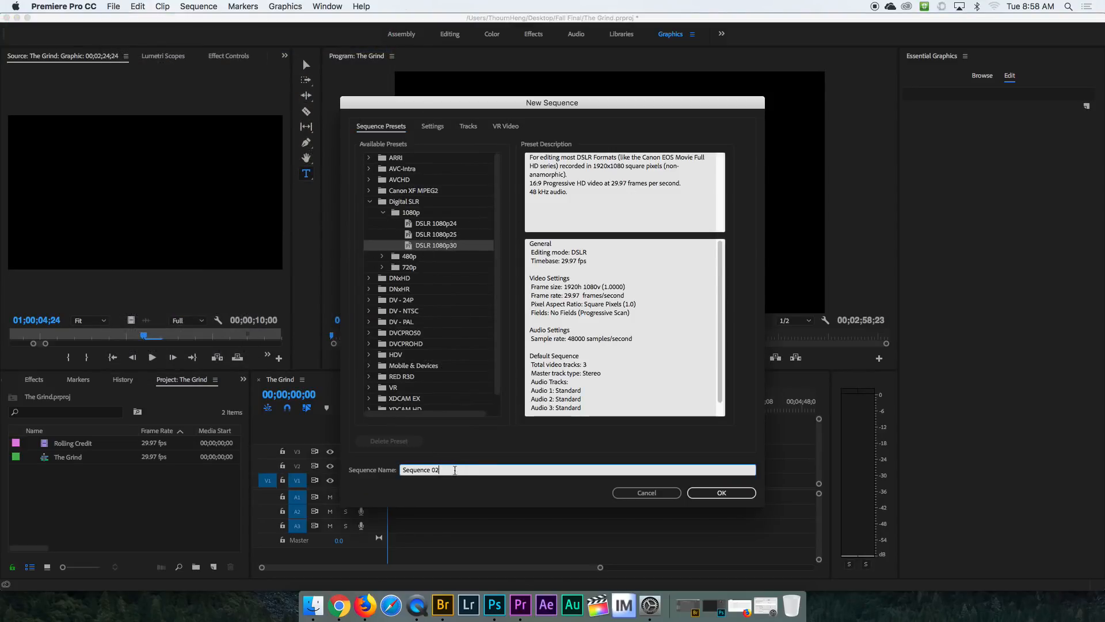
pyautogui.write('The G')
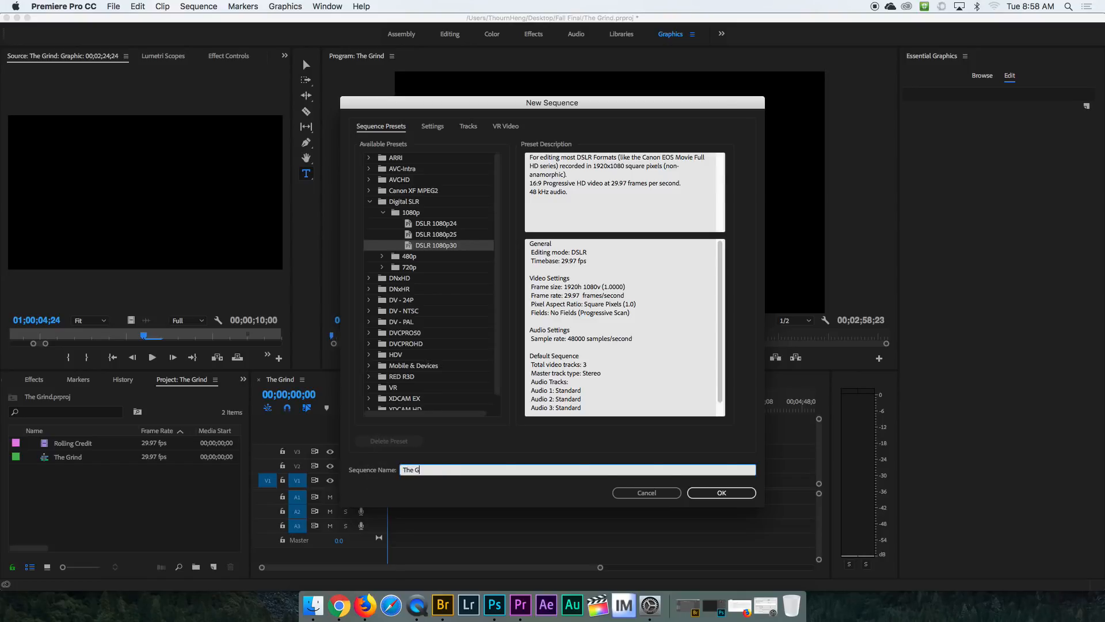
pyautogui.click(721, 492)
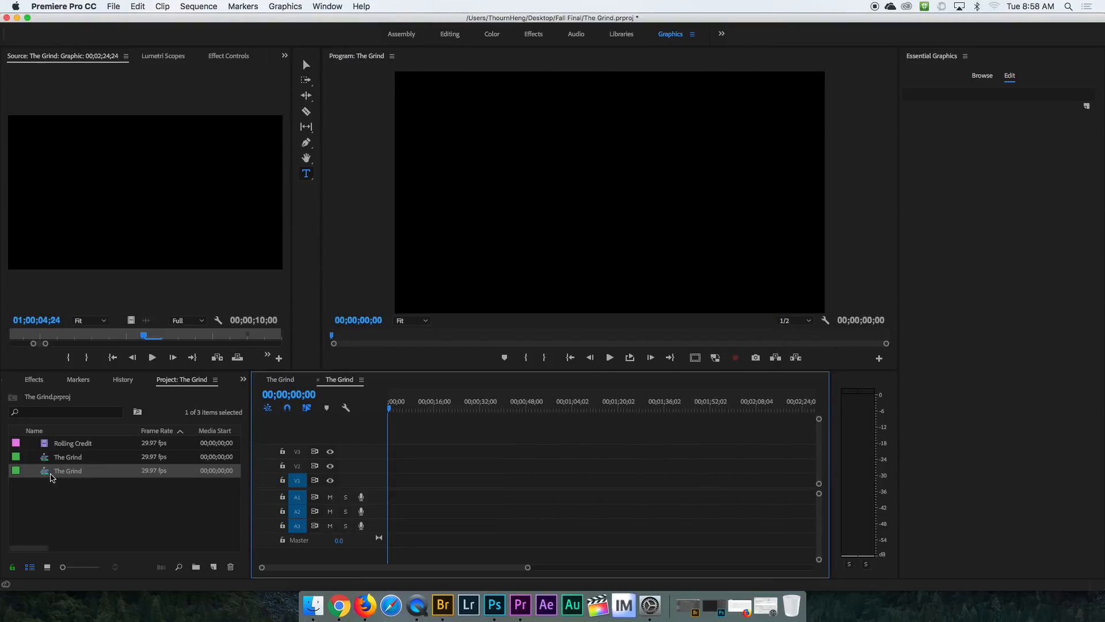
pyautogui.moveTo(671, 31)
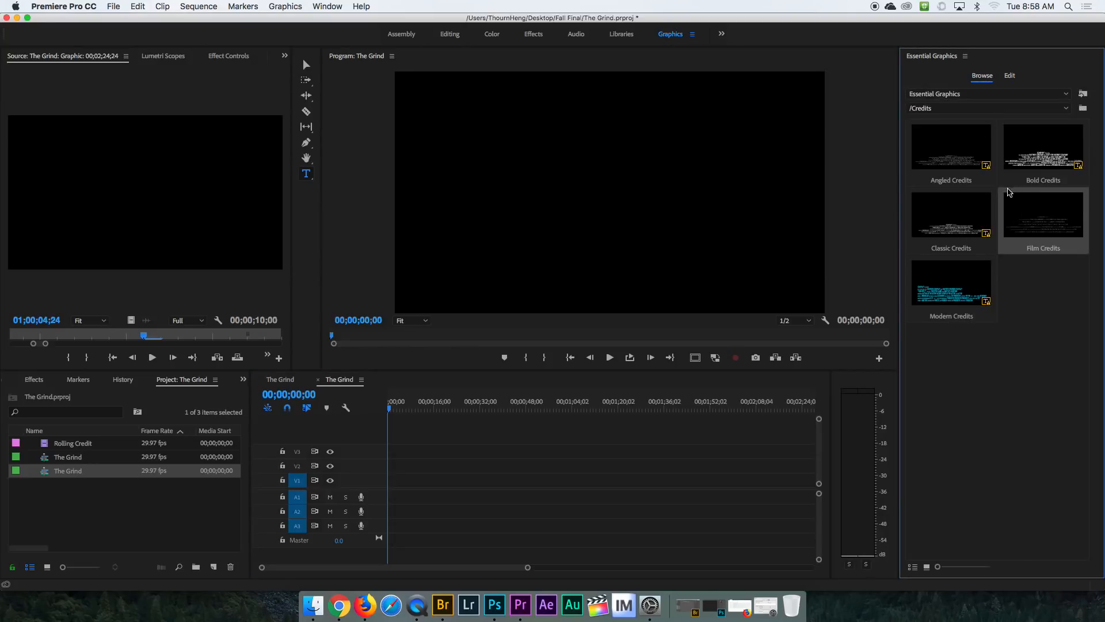
pyautogui.moveTo(1082, 94)
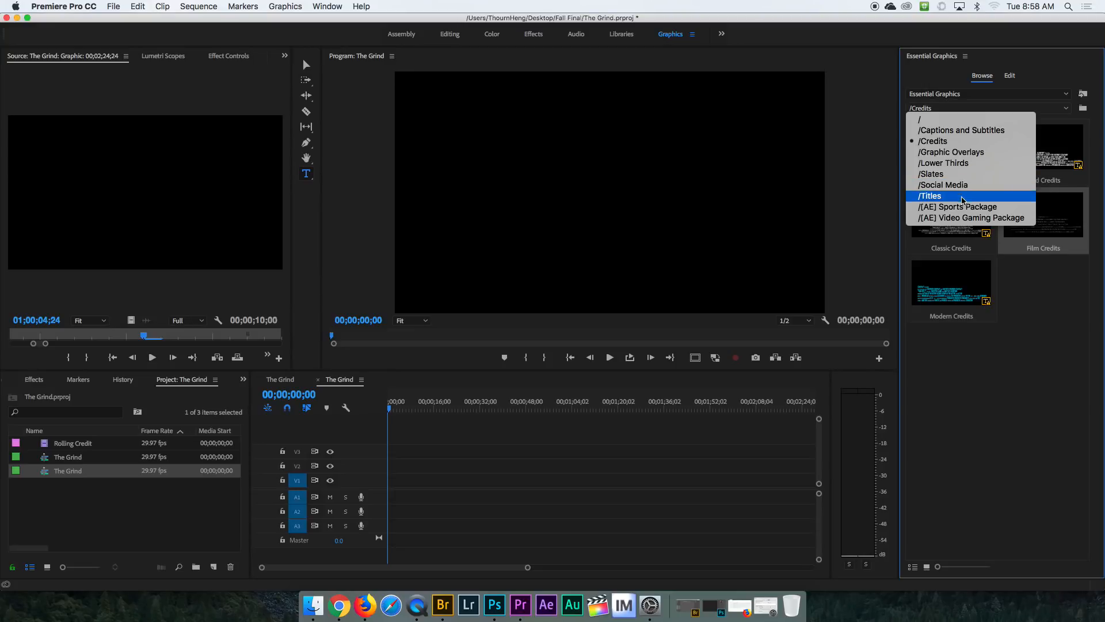
# Place the Angled Presents template from /Titles at the start of V1, dismissing the font warning.
pyautogui.click(929, 195)
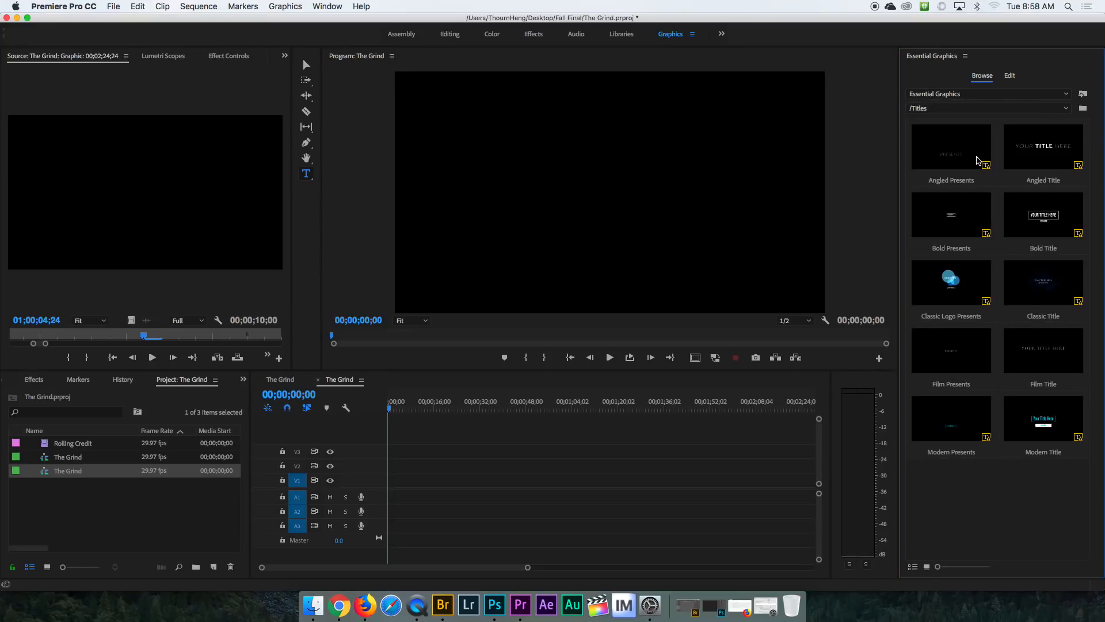
pyautogui.moveTo(951, 145); pyautogui.dragTo(435, 431)
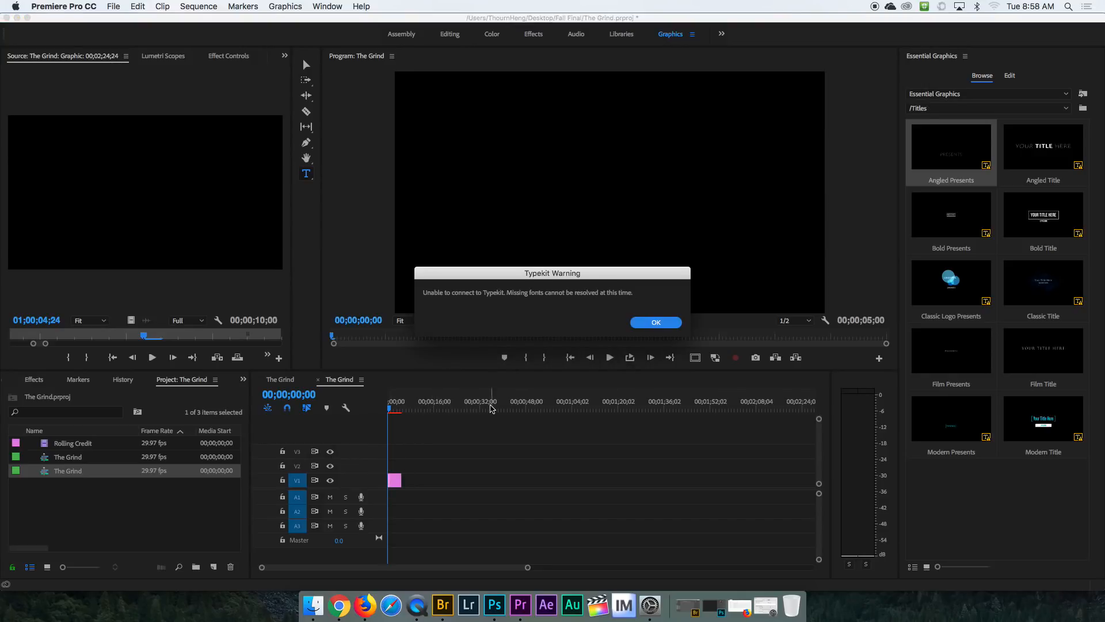
pyautogui.click(655, 323)
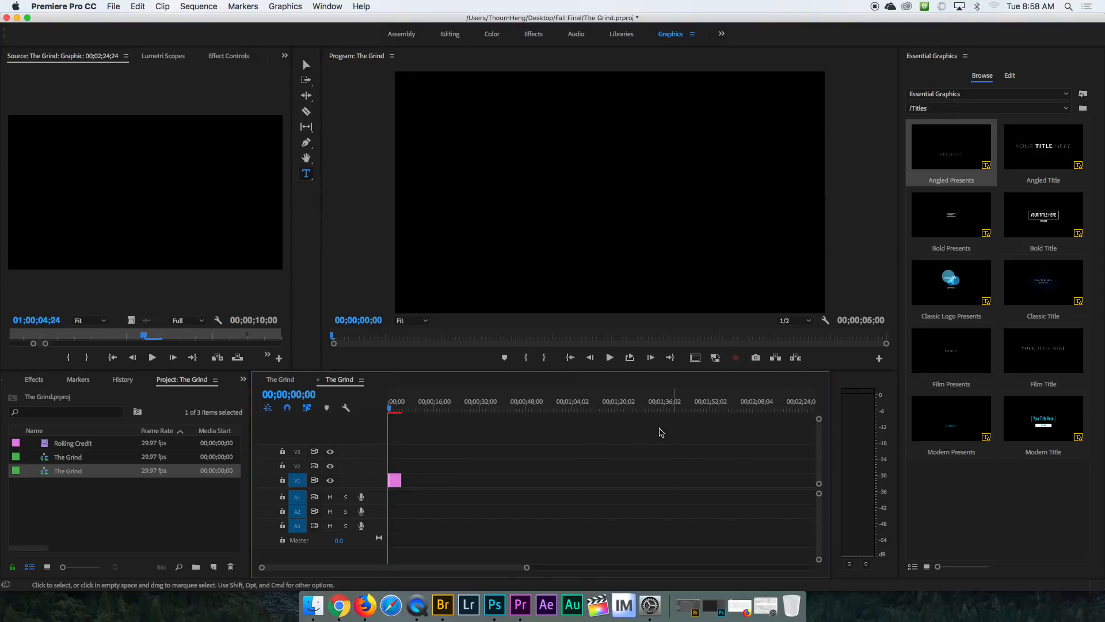
pyautogui.click(609, 358)
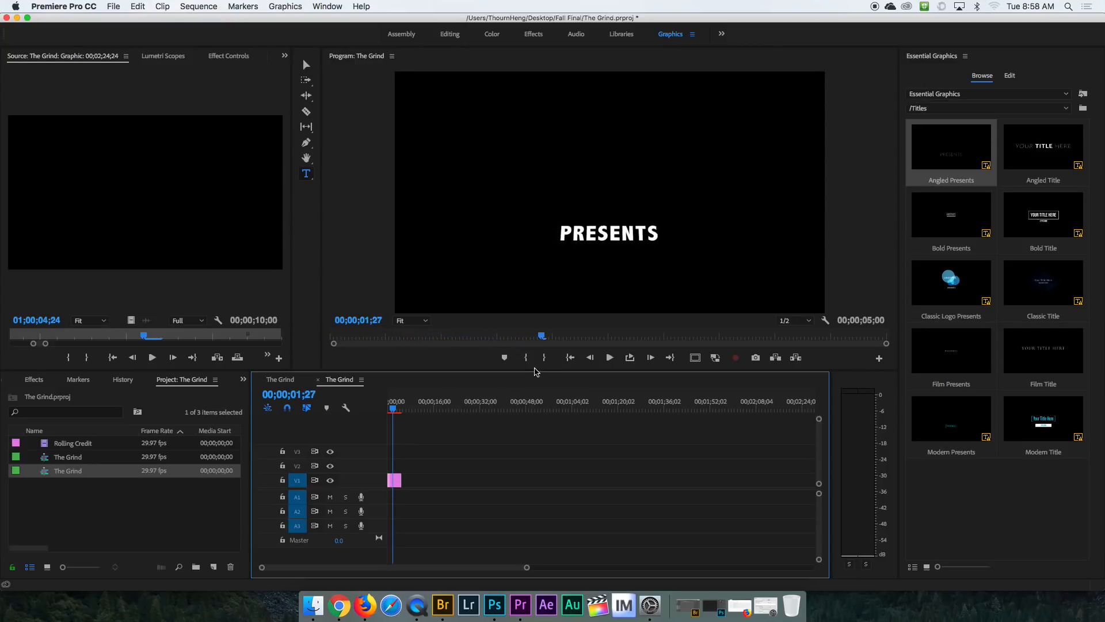
pyautogui.moveTo(1010, 77)
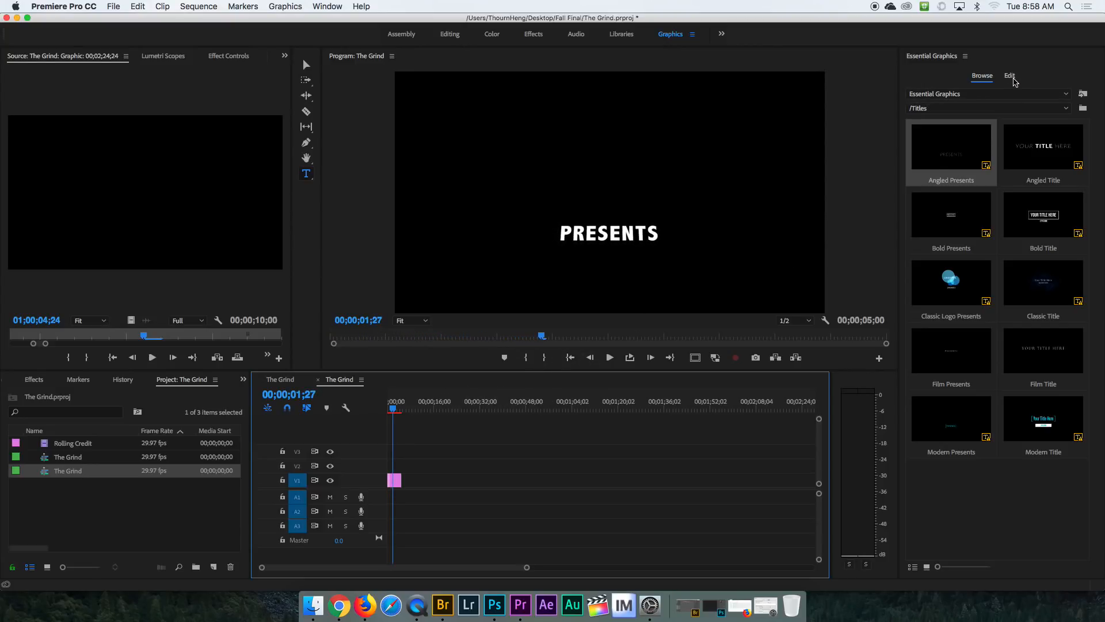
# In the Edit panel, select the title clip's PRESENTS text layer and retype it as 'The Grind'.
pyautogui.click(1010, 75)
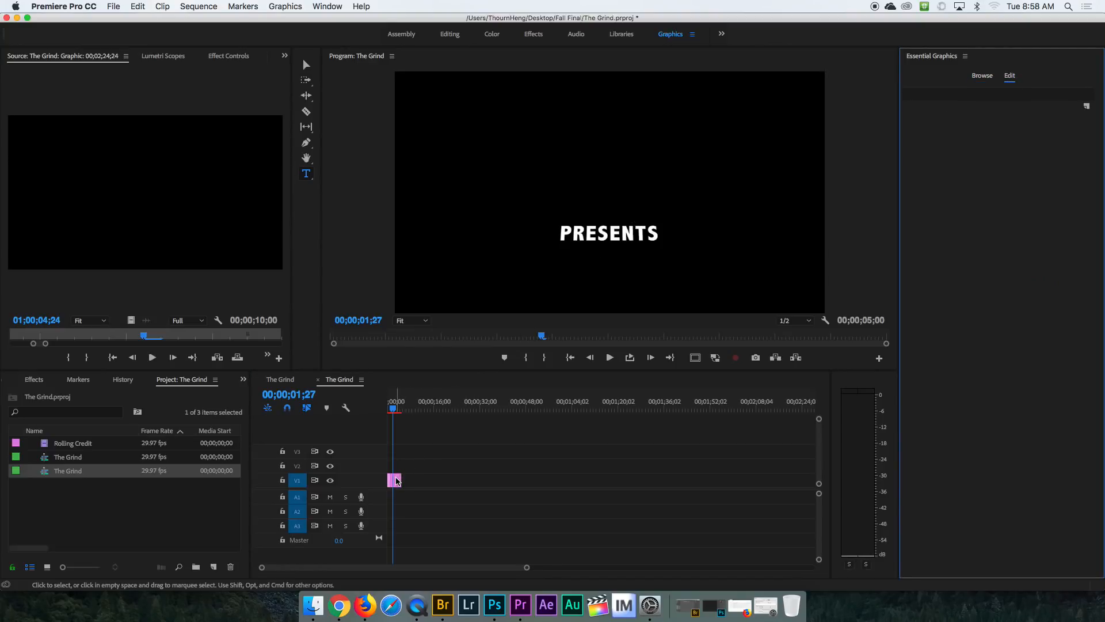
pyautogui.click(393, 480)
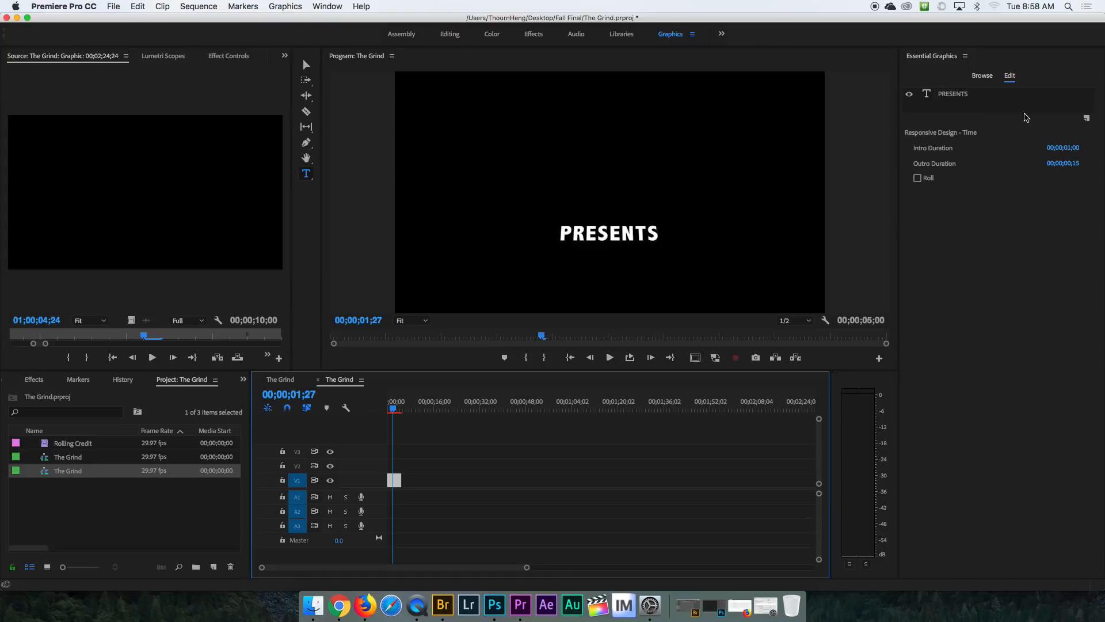
pyautogui.click(609, 233)
pyautogui.write('The Grind')
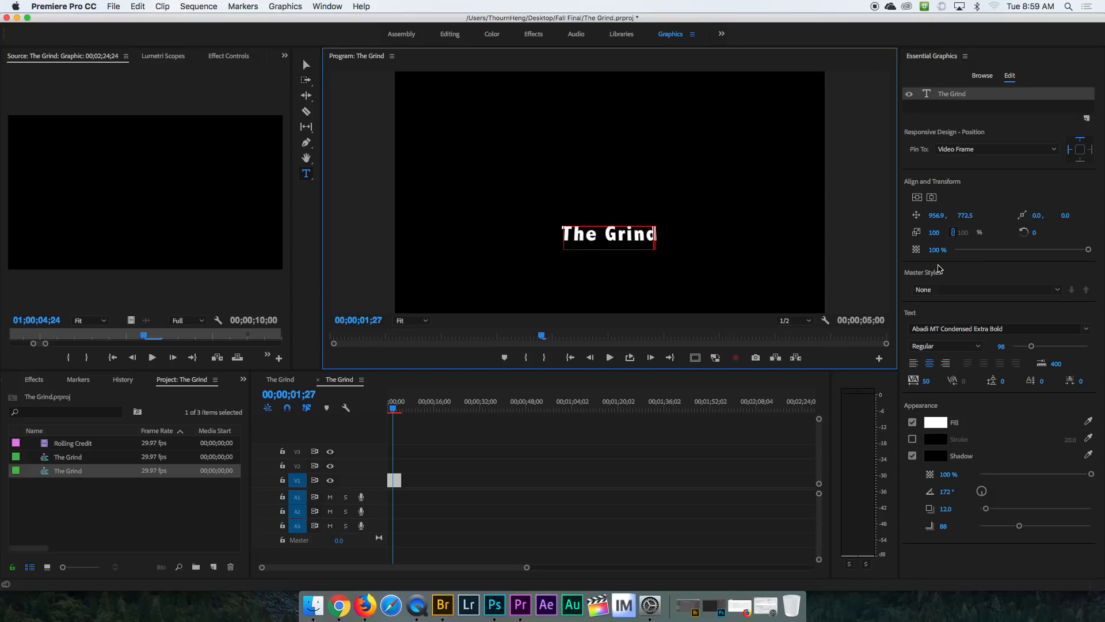
pyautogui.moveTo(958, 252)
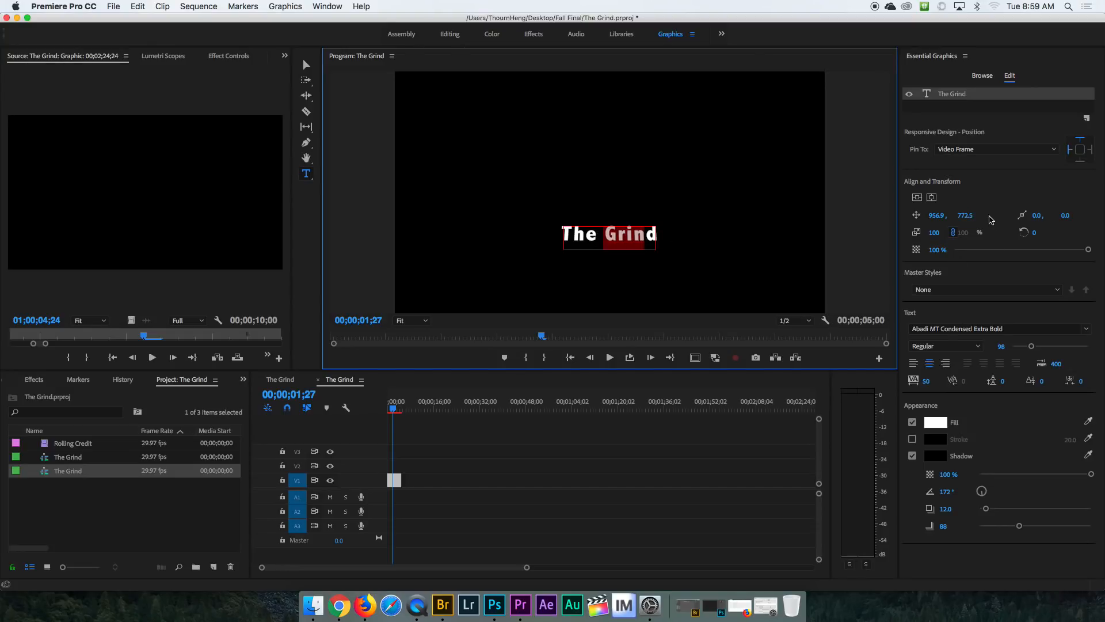
# Give the word 'Grind' a blue fill and the letter 'h' a red fill.
pyautogui.click(935, 422)
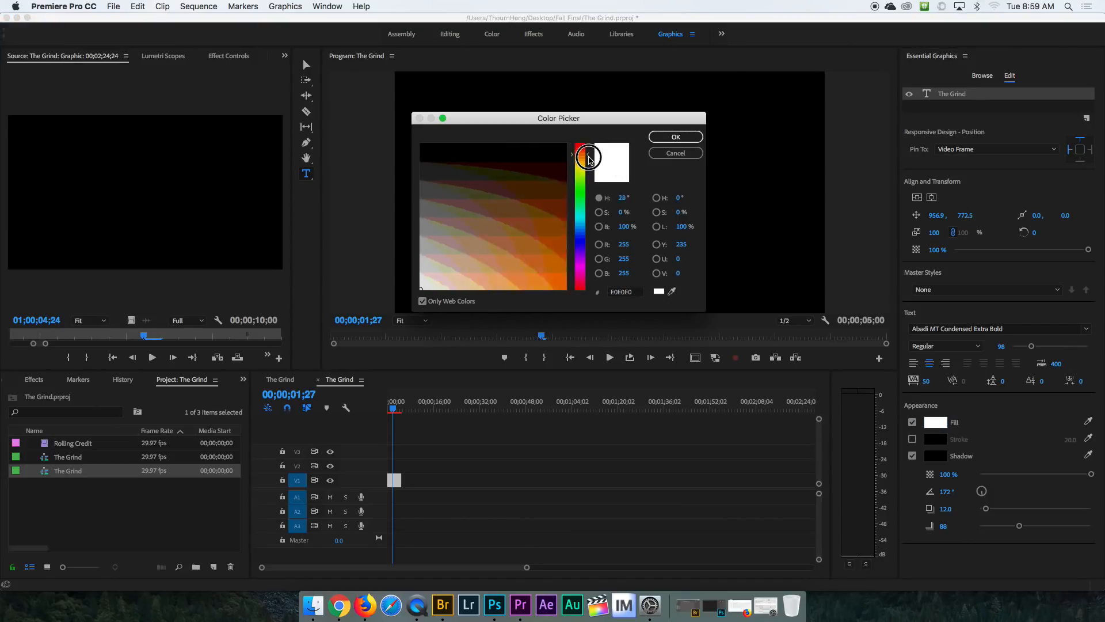
pyautogui.moveTo(588, 157); pyautogui.dragTo(588, 238)
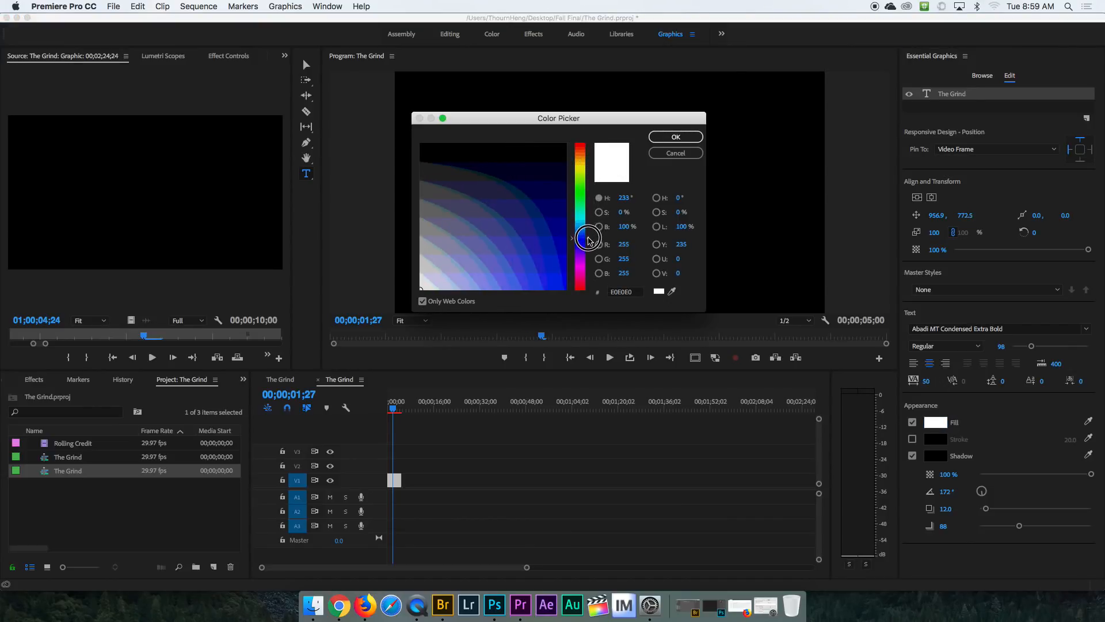
pyautogui.click(551, 264)
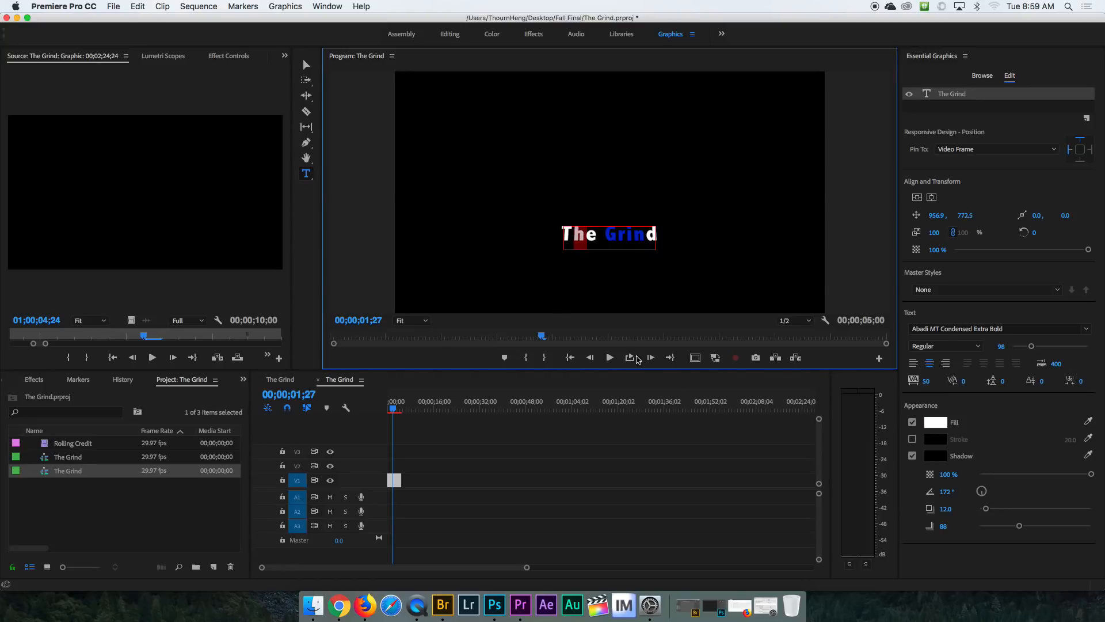
pyautogui.click(935, 422)
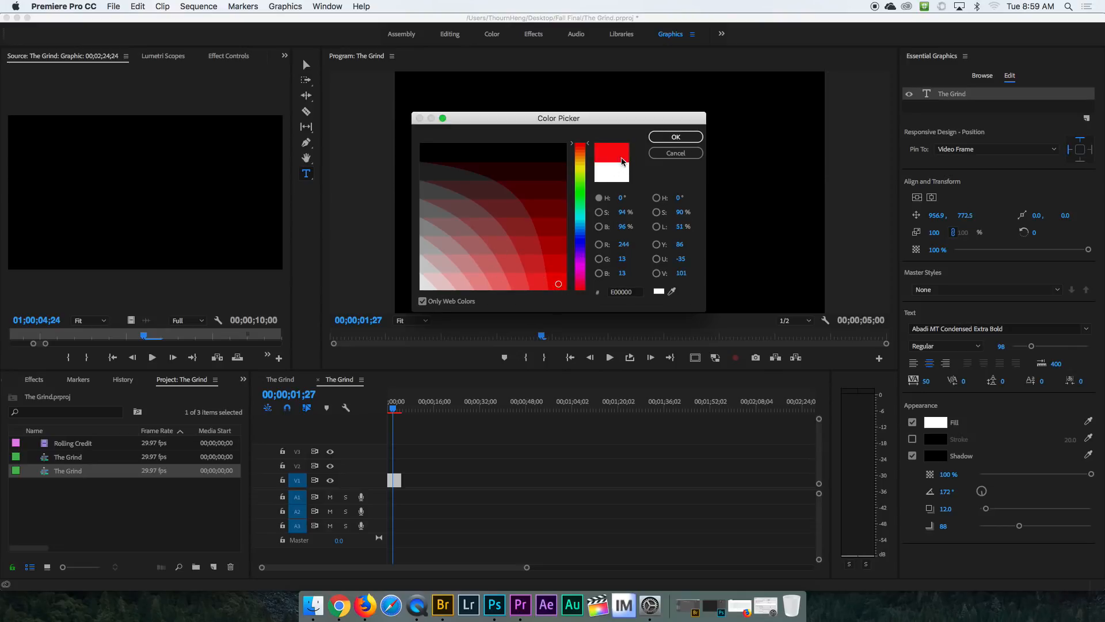
pyautogui.click(675, 137)
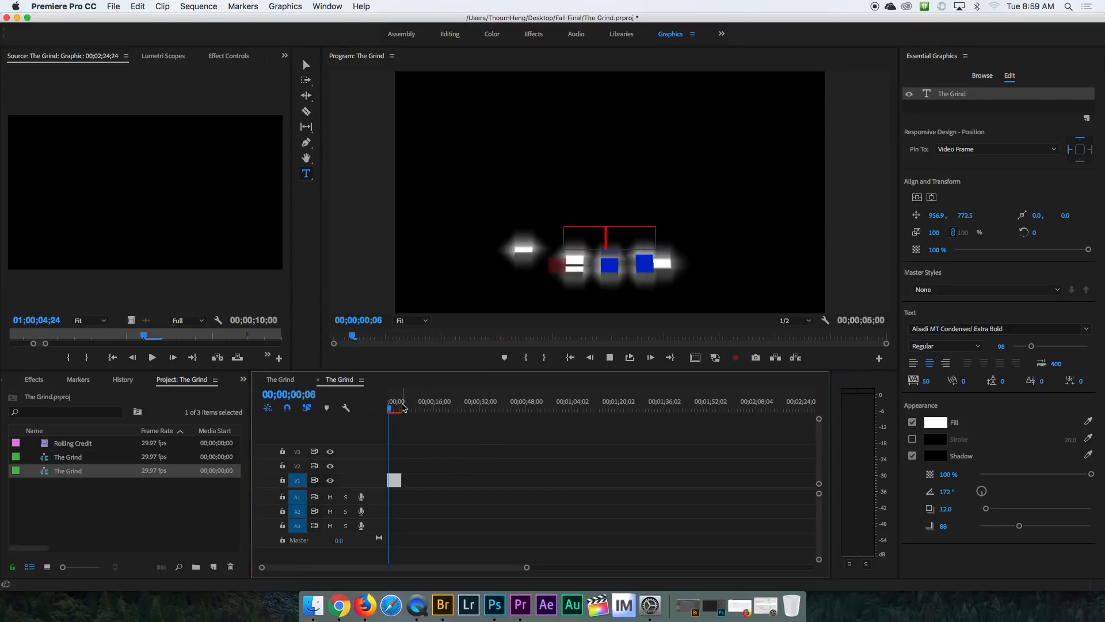
# Set the title to Scale 215, Position 708.9, 716.5, Rotation 67° and Opacity 100%.
pyautogui.click(393, 408)
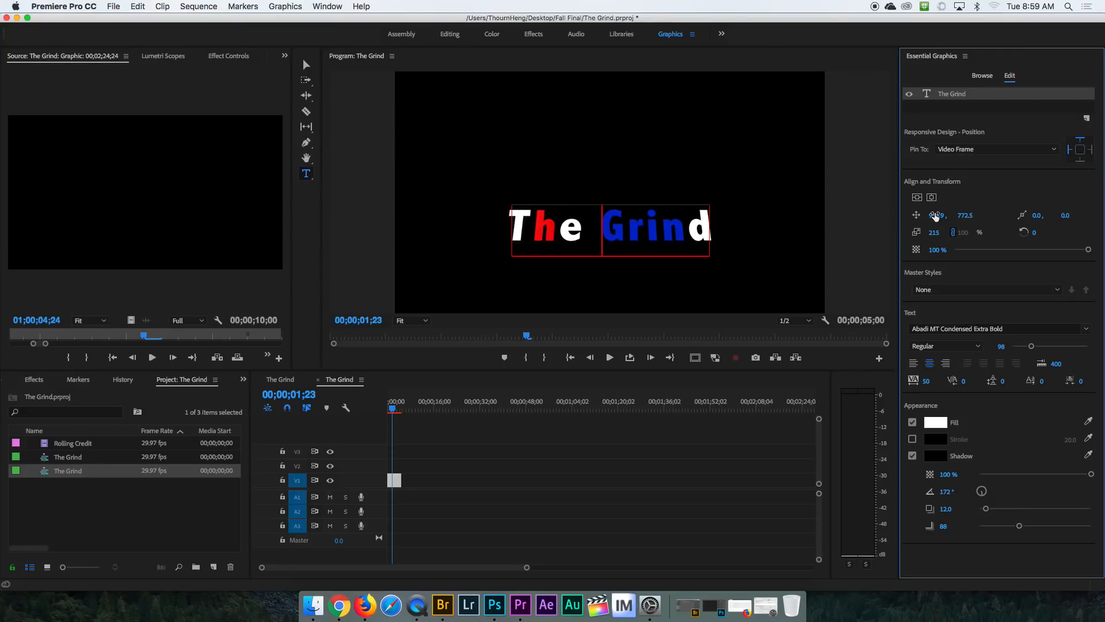
pyautogui.moveTo(939, 214); pyautogui.dragTo(966, 215)
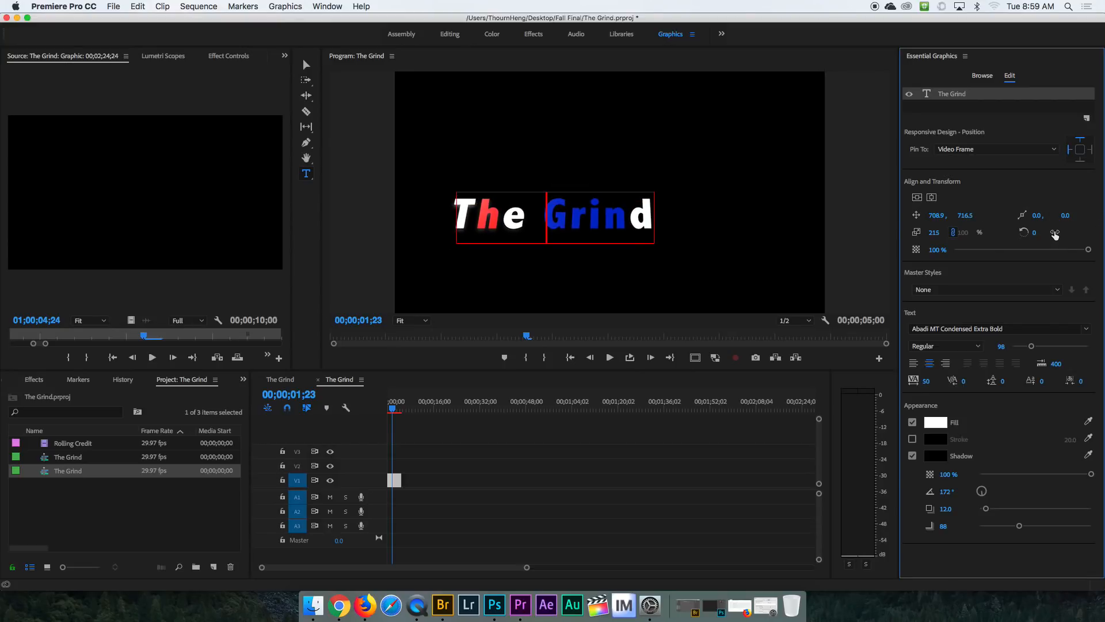
pyautogui.moveTo(1033, 232); pyautogui.dragTo(1054, 232)
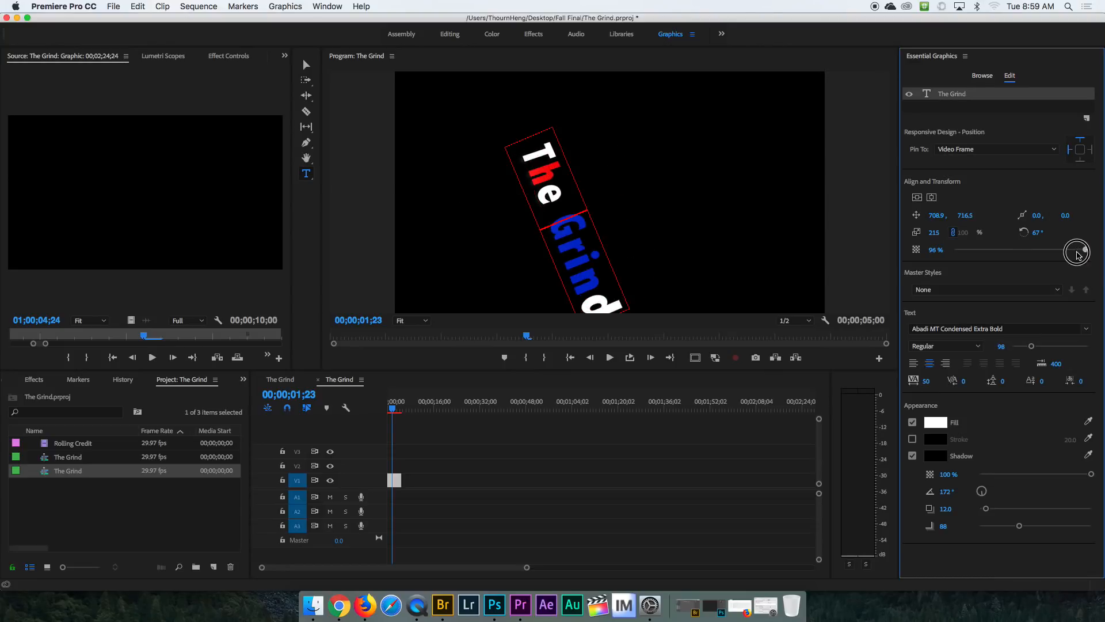
pyautogui.moveTo(1074, 252); pyautogui.dragTo(962, 252)
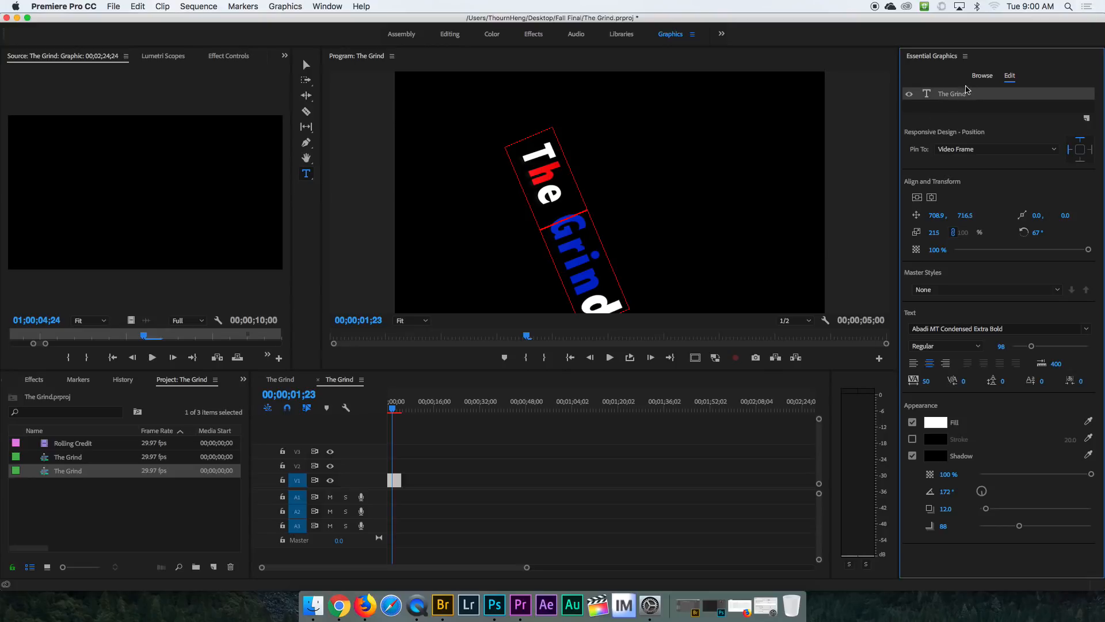
pyautogui.click(981, 76)
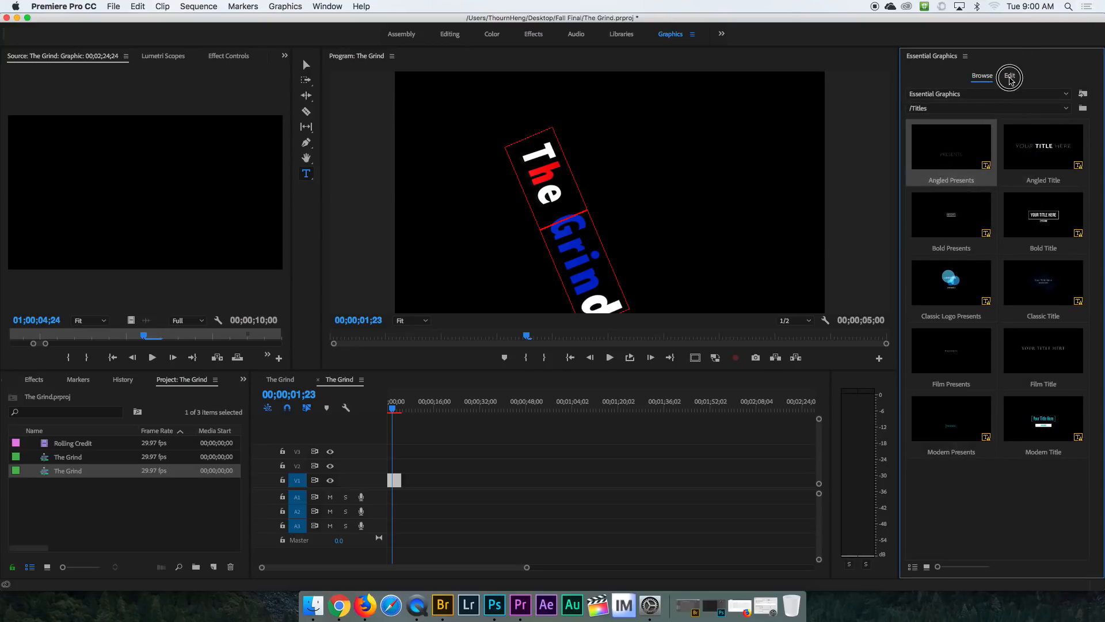
pyautogui.click(1009, 76)
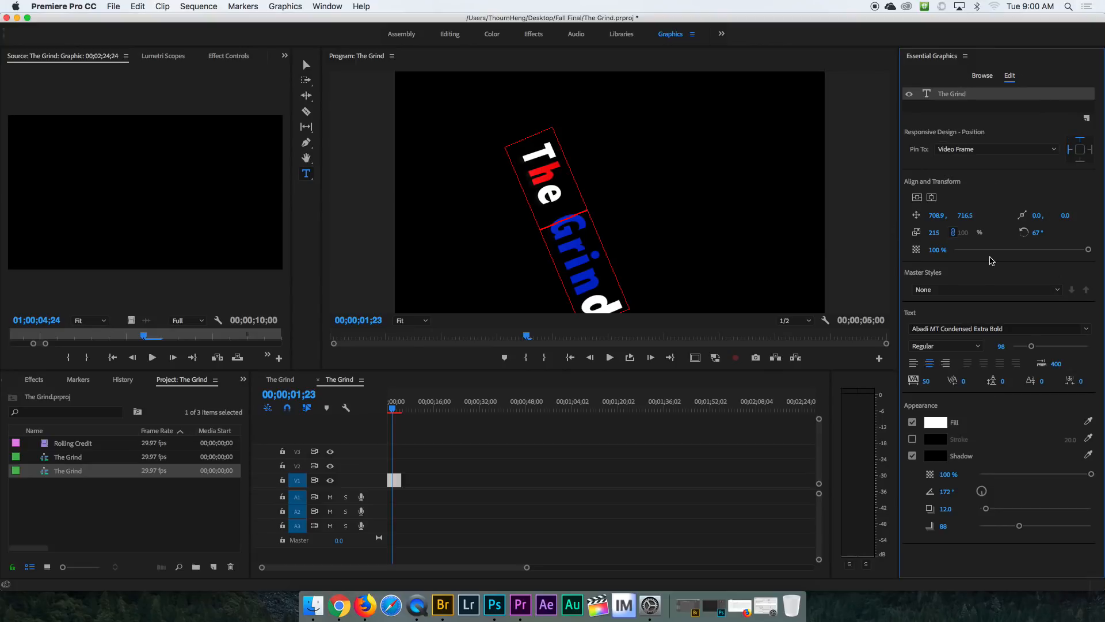
pyautogui.moveTo(690, 201)
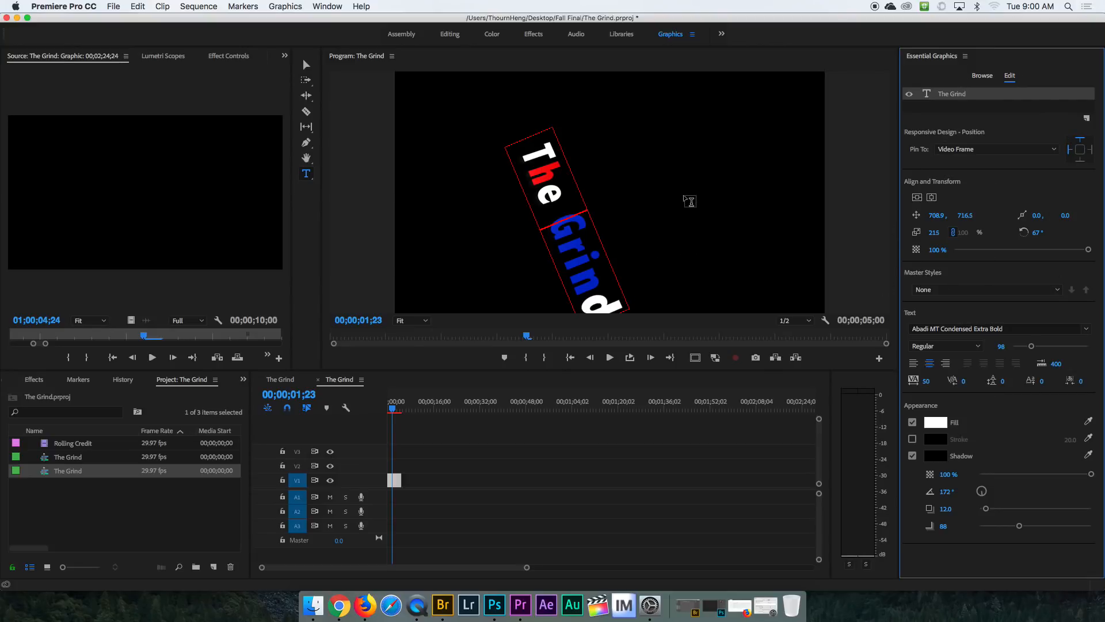